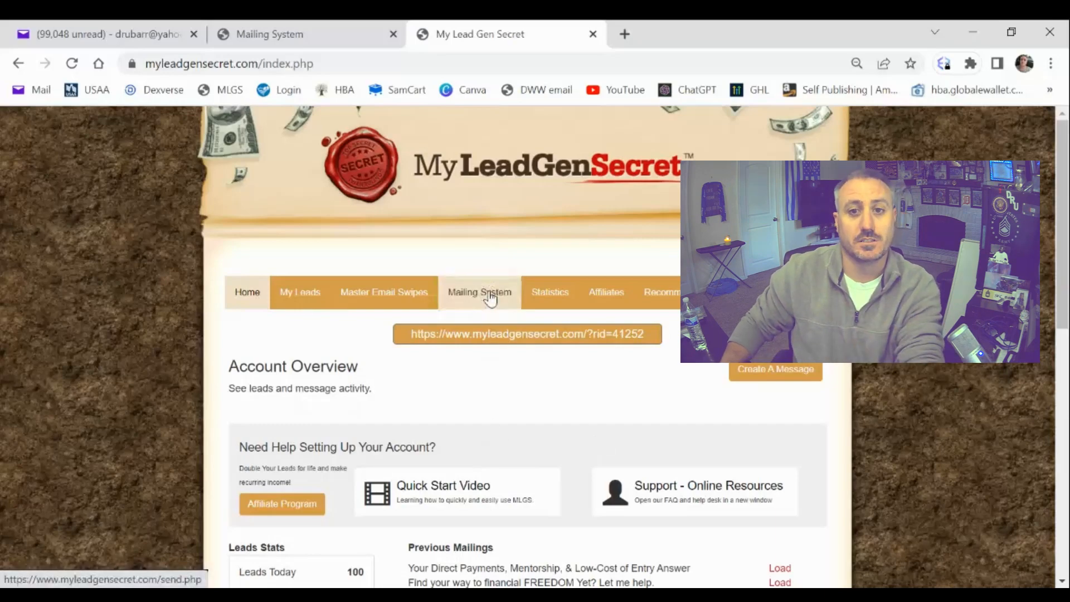
# Open the Mailing System and select all dated lead batches, 1900 leads
pyautogui.click(479, 292)
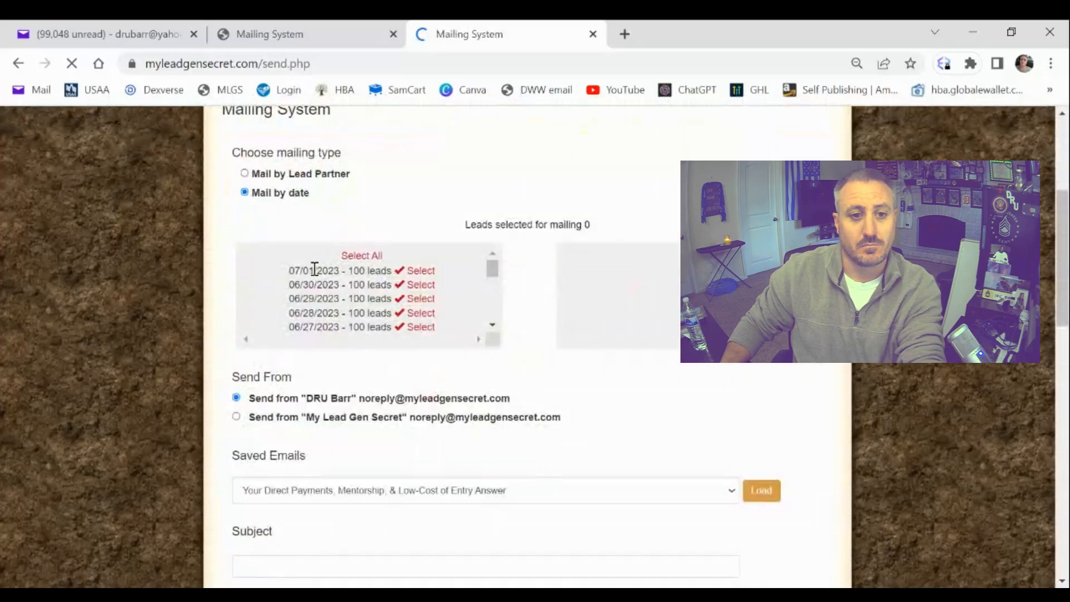
pyautogui.click(361, 255)
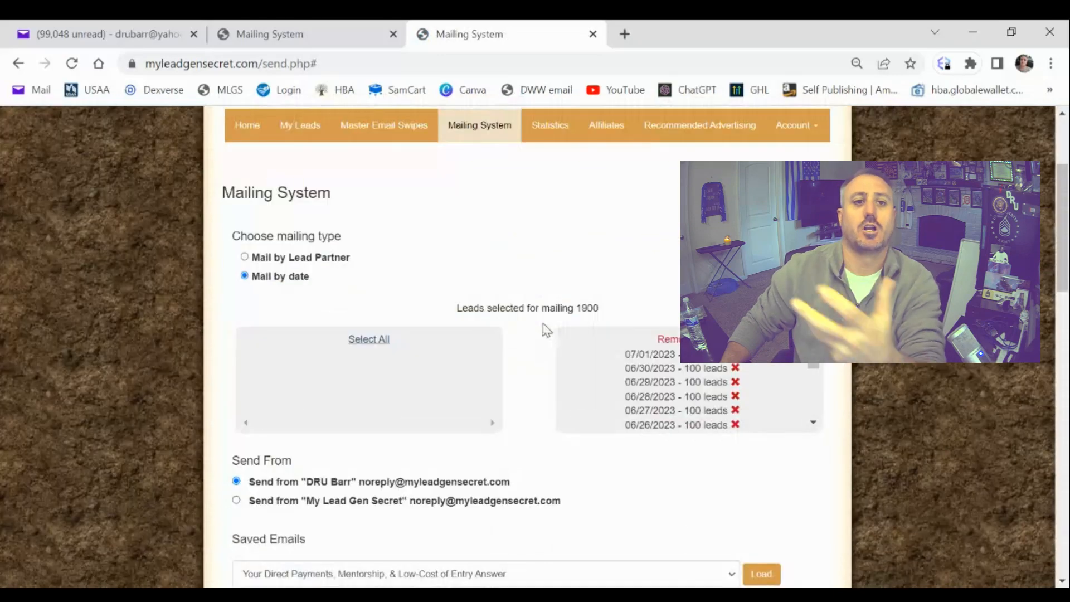
pyautogui.scroll(-3)
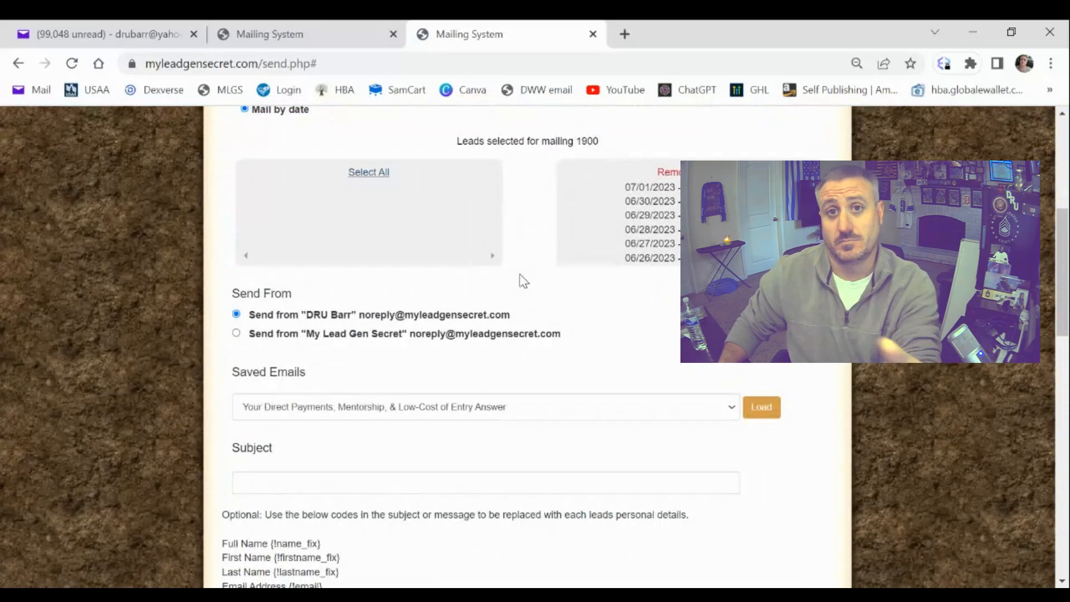
pyautogui.moveTo(529, 292)
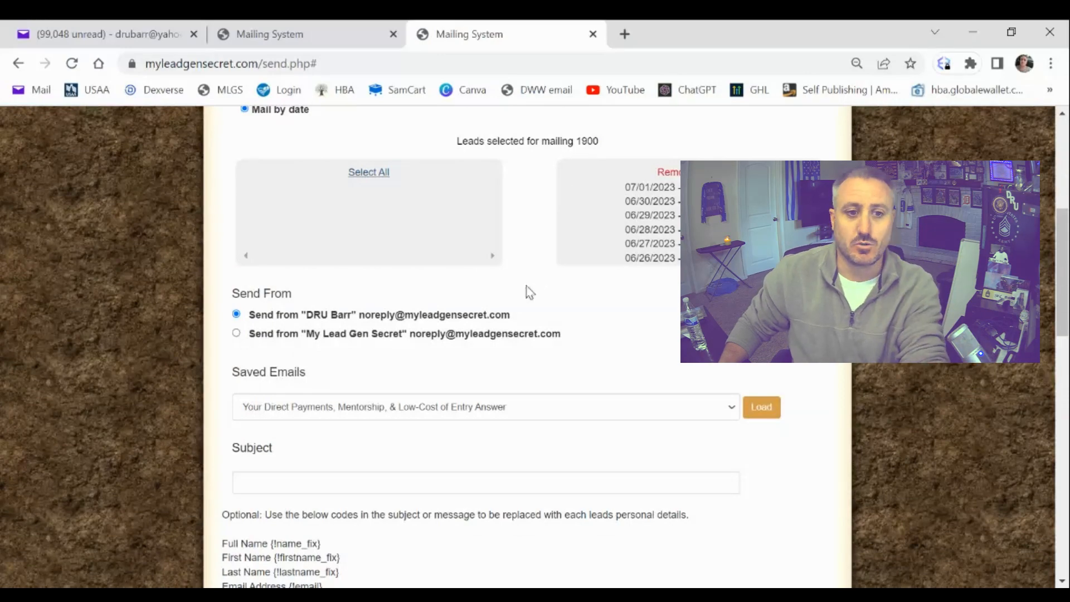
pyautogui.scroll(-3)
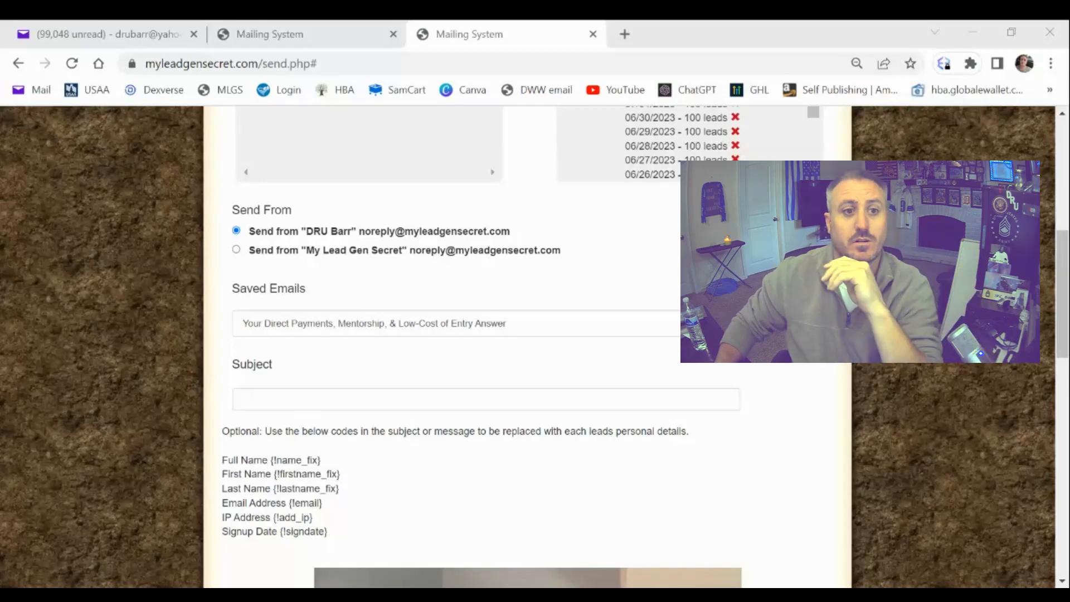
pyautogui.scroll(-3)
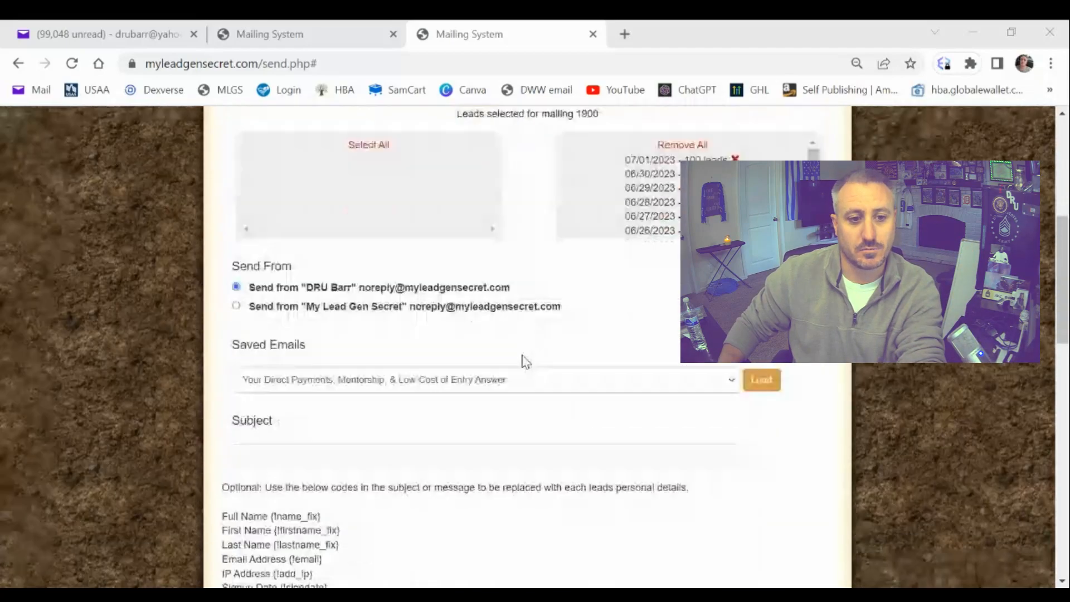
pyautogui.scroll(-3)
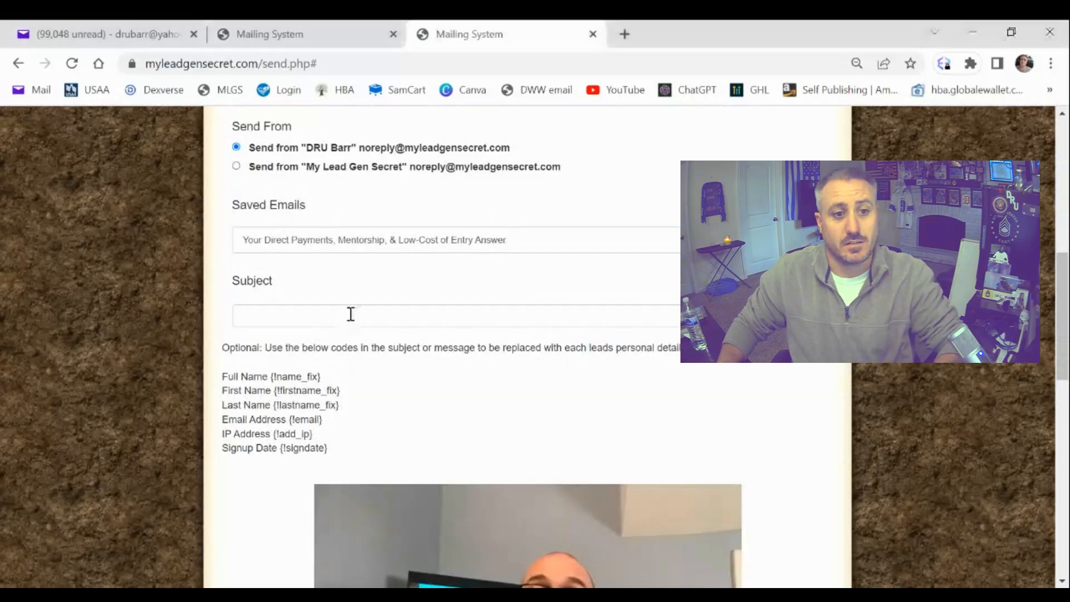
# Enter the subject 'How long until you're financial FREE working your job?'
pyautogui.write("How long until you're financial FREE working your job?")
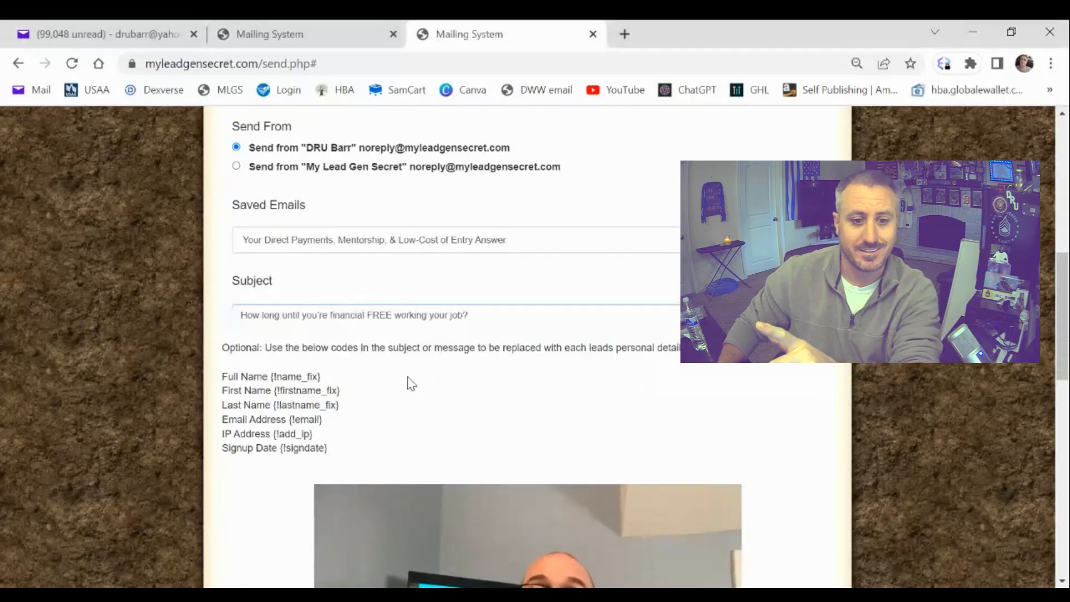
pyautogui.scroll(-3)
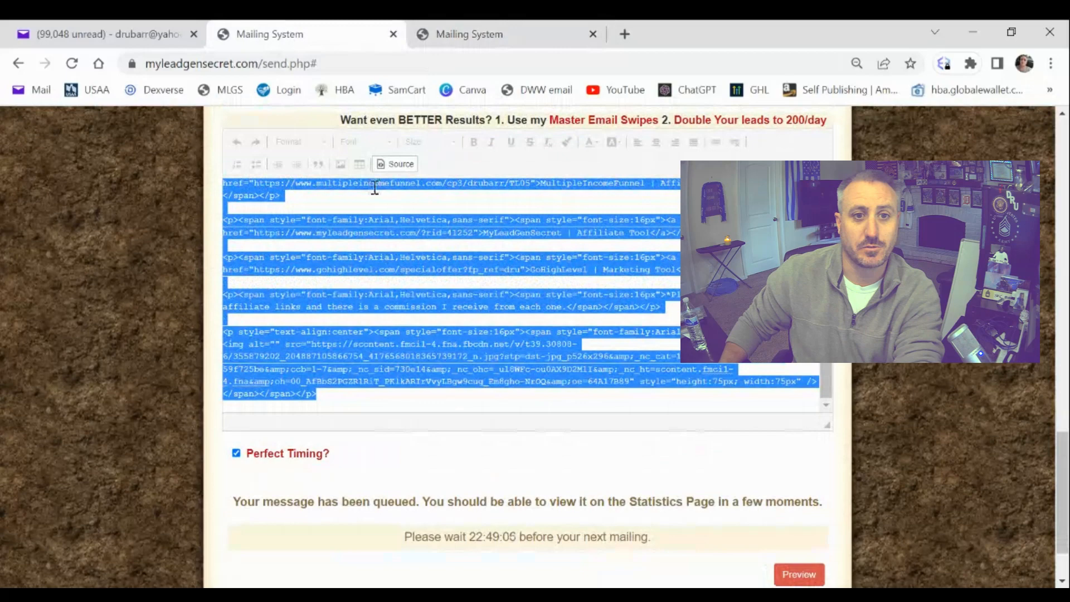
# Toggle the earlier email out of Source view and back to show its HTML code
pyautogui.click(394, 164)
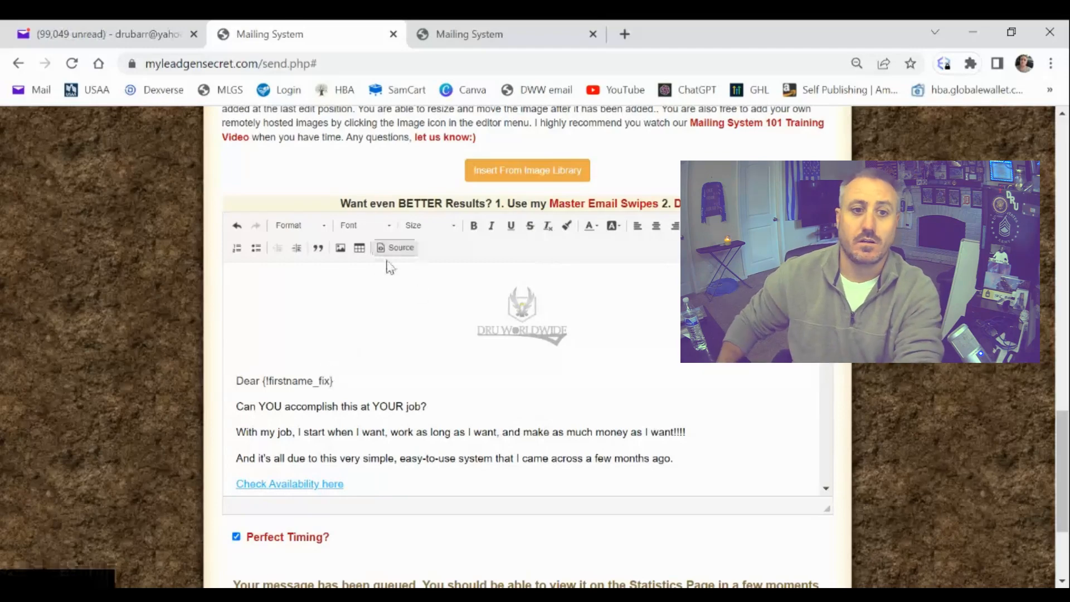
pyautogui.click(401, 246)
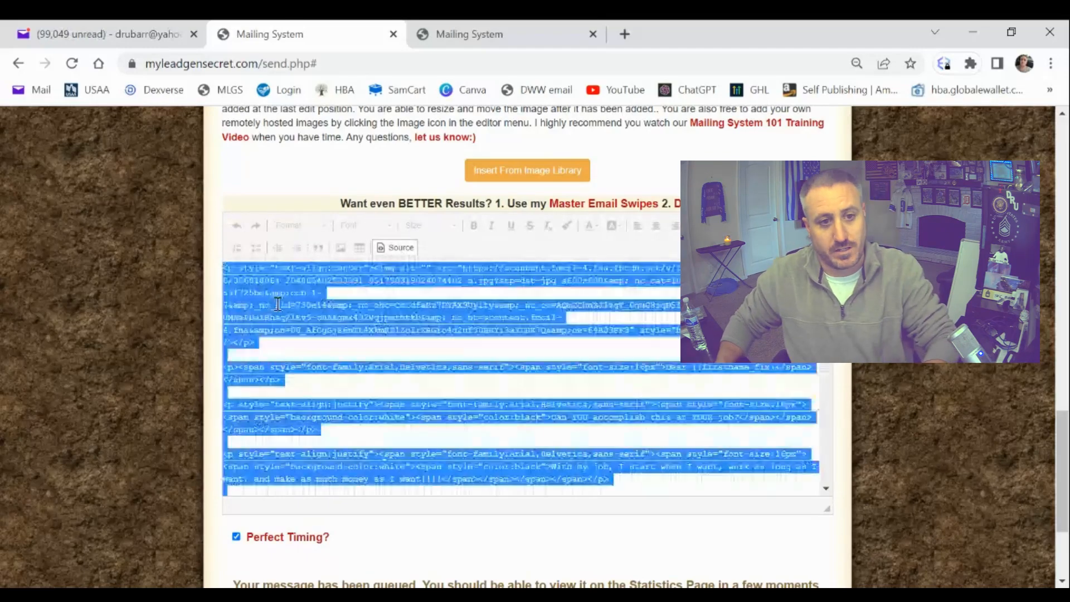
# Paste the copied HTML into the new mailing's Source view and return to formatted view
pyautogui.click(395, 319)
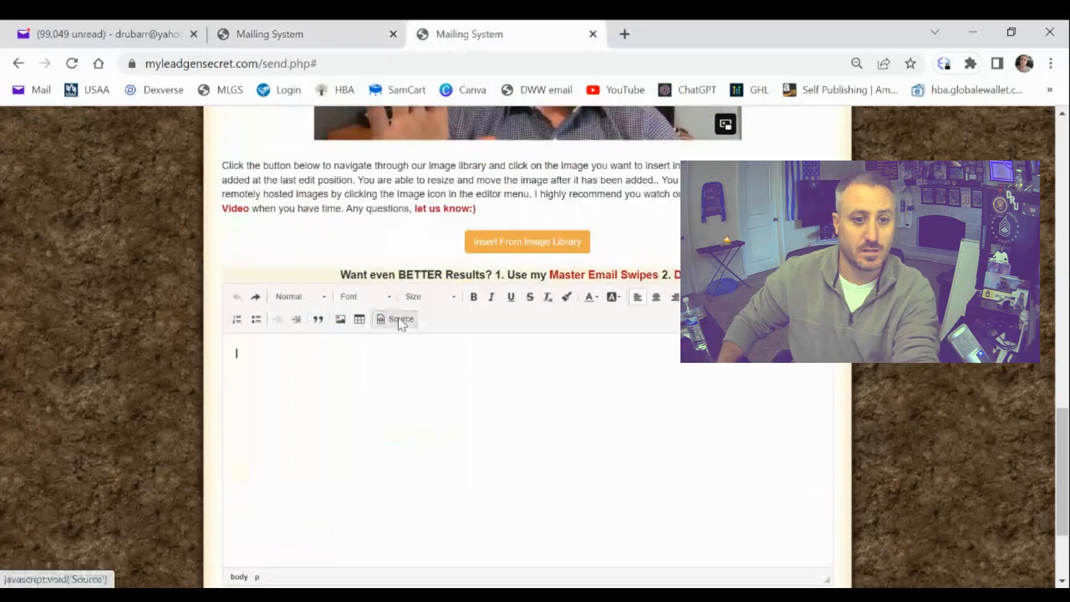
pyautogui.click(395, 319)
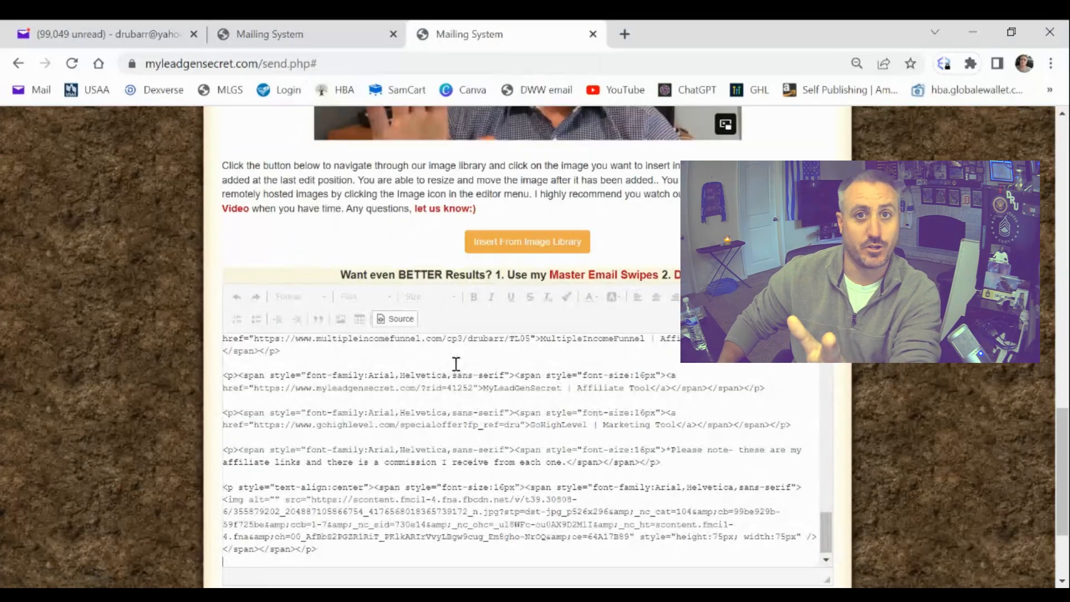
pyautogui.click(399, 319)
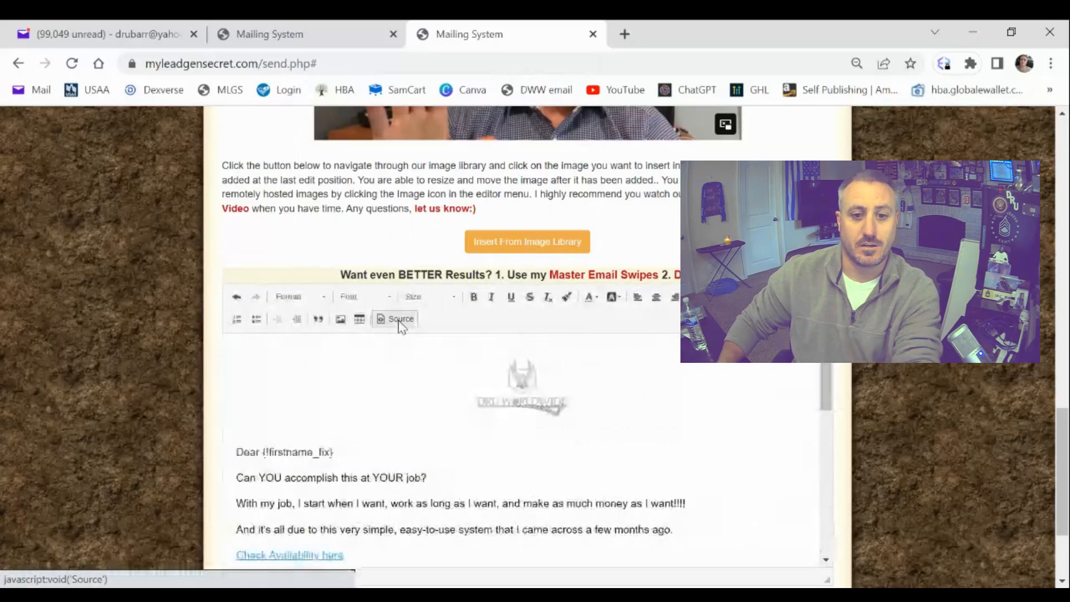
pyautogui.click(401, 318)
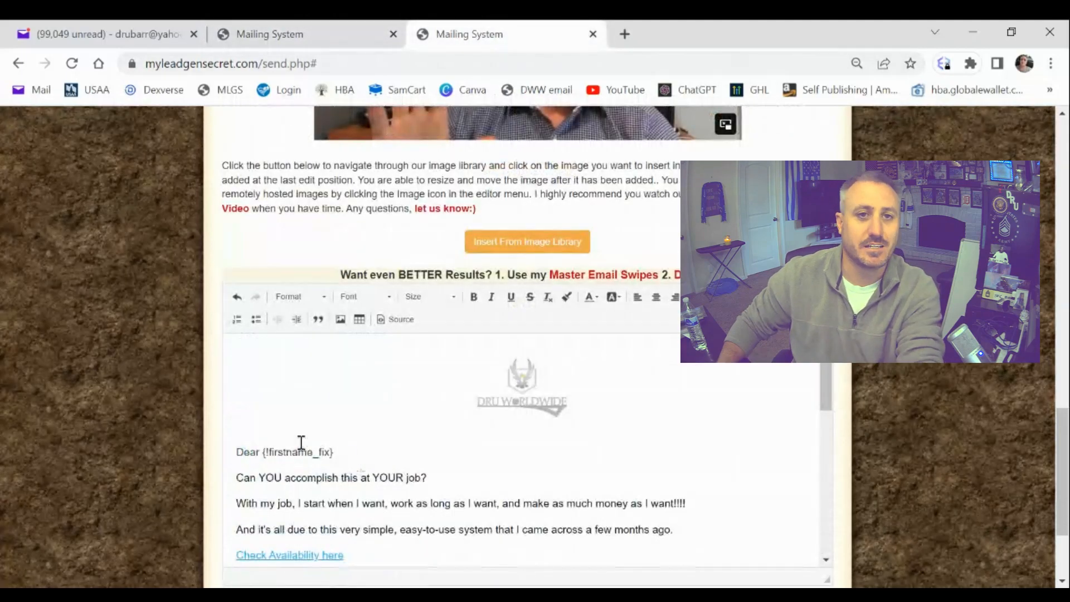
# Tick the Perfect Timing? checkbox at the bottom of the mailing form
pyautogui.scroll(-3)
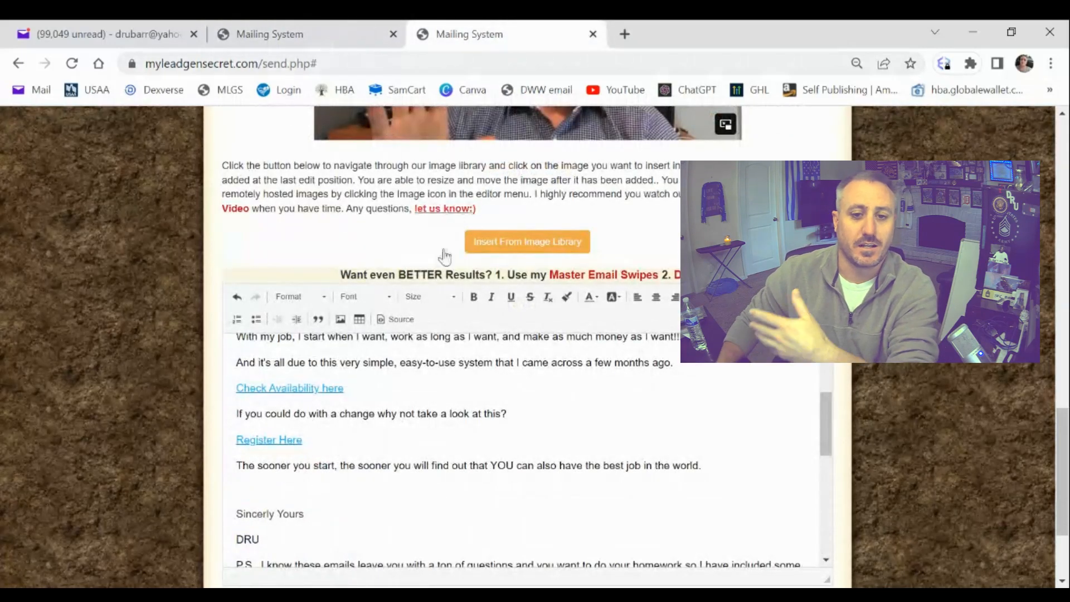
pyautogui.scroll(-3)
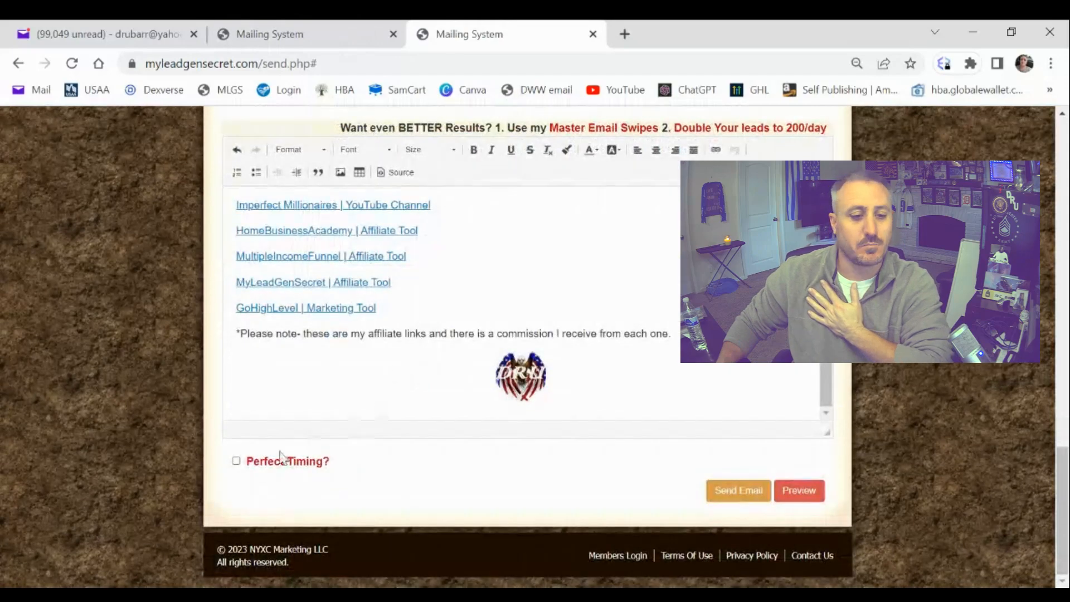
pyautogui.click(236, 461)
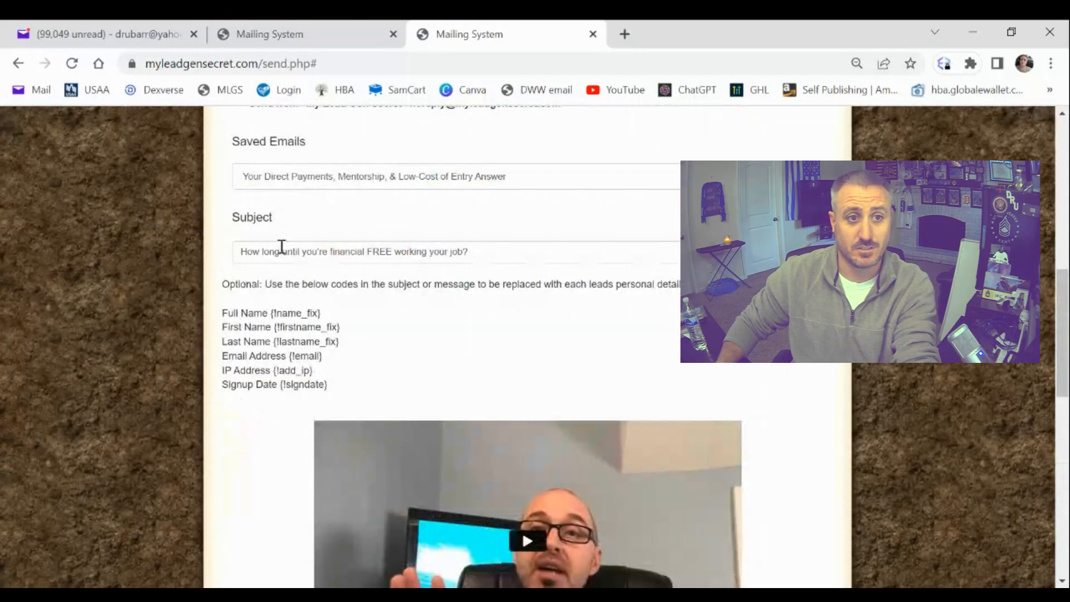
pyautogui.scroll(-3)
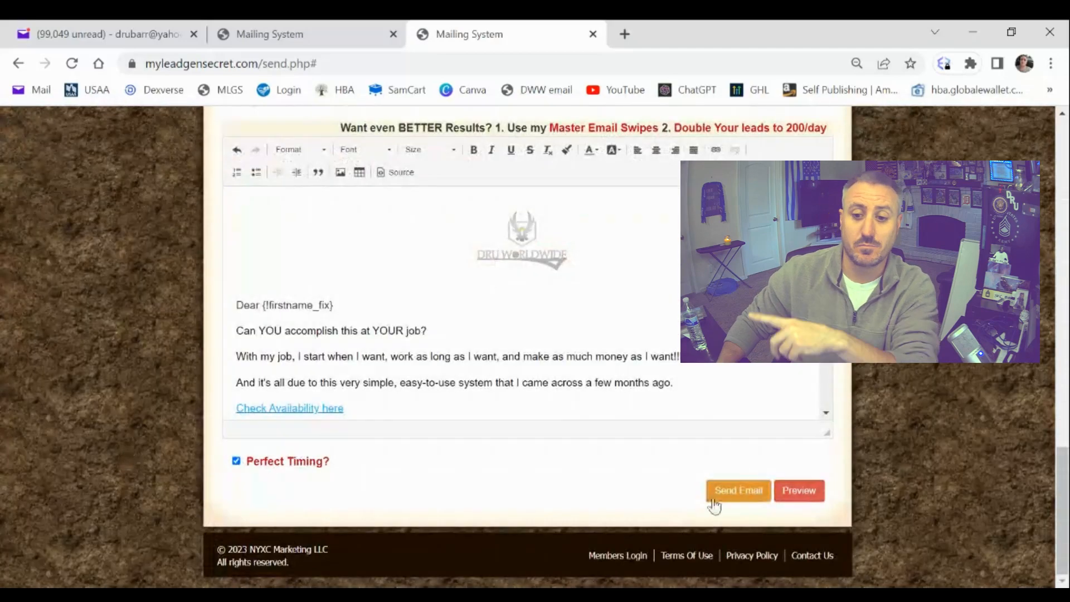